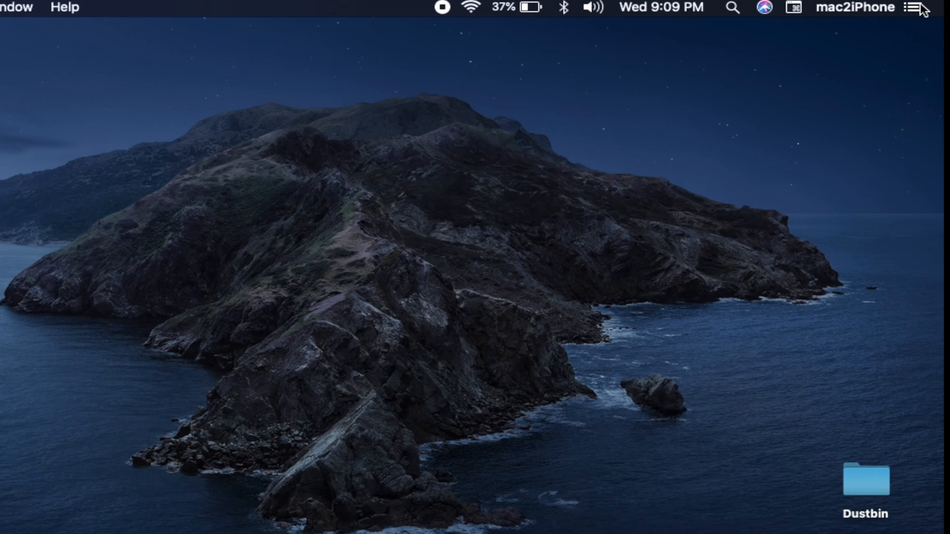
- Show the Notification Center Today view with the Weather widget for Kolkata, Darjeeling and Kalara
left_click(910, 8)
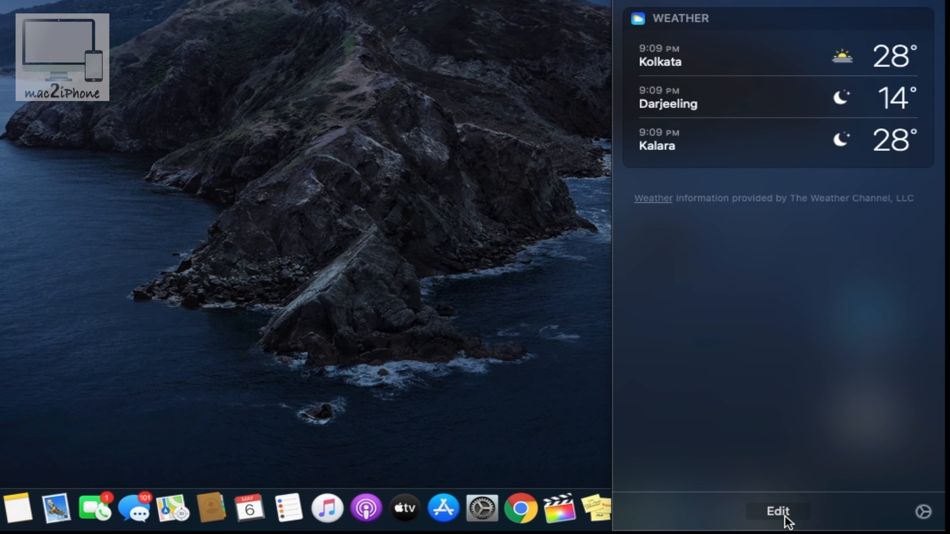
- In edit mode, remove Weather from Today and add the Stocks and Reminders widgets
left_click(777, 511)
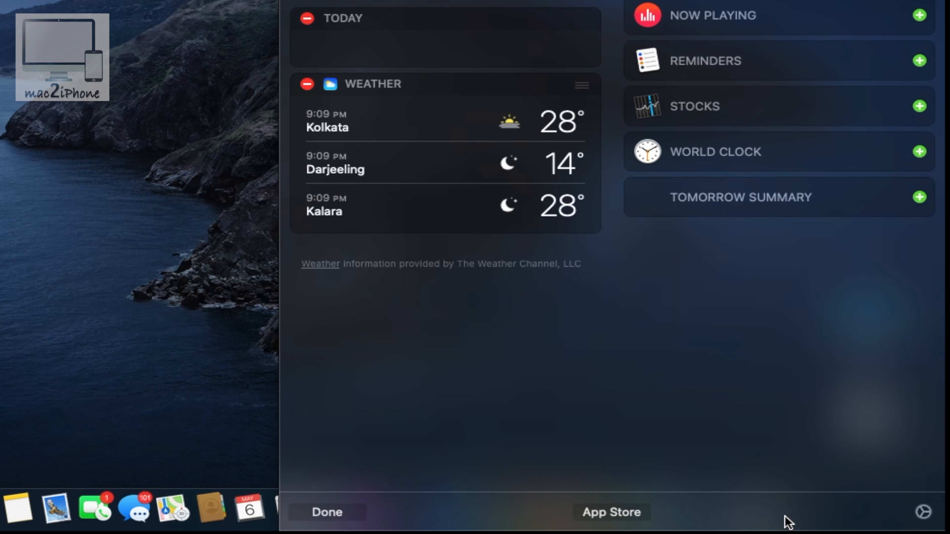
mouse_move(776, 475)
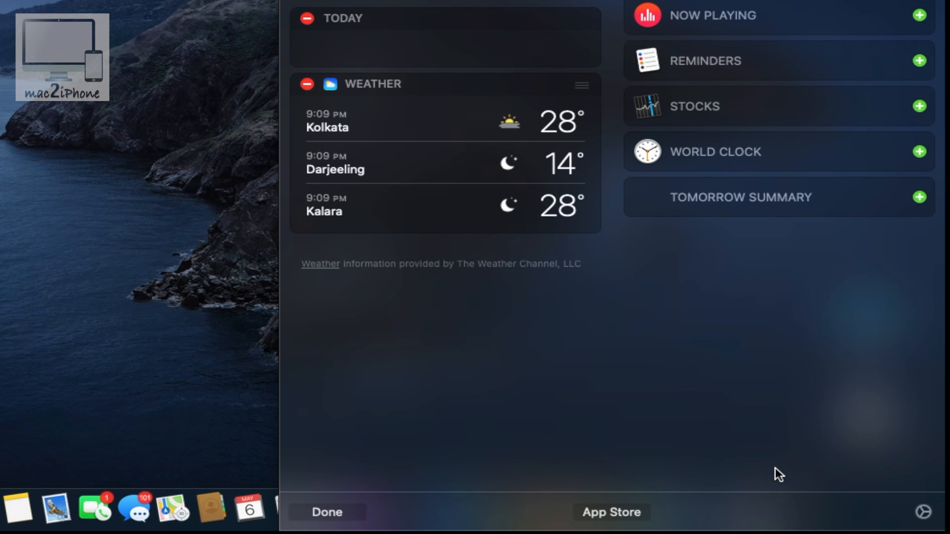
mouse_move(306, 85)
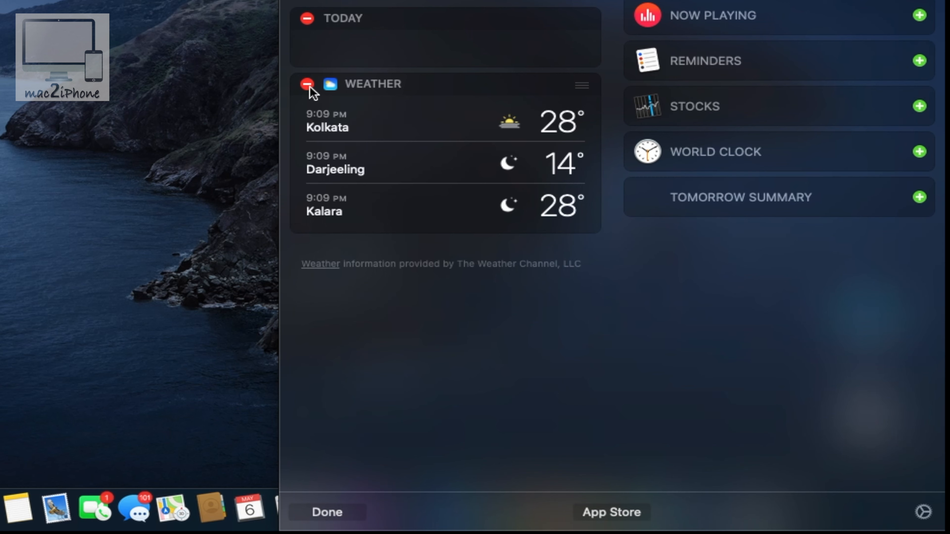
left_click(307, 84)
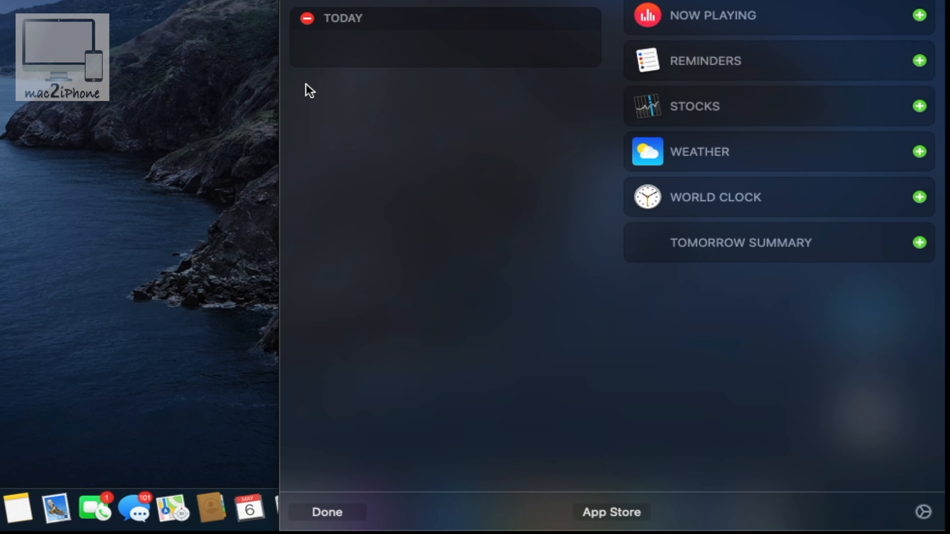
mouse_move(904, 120)
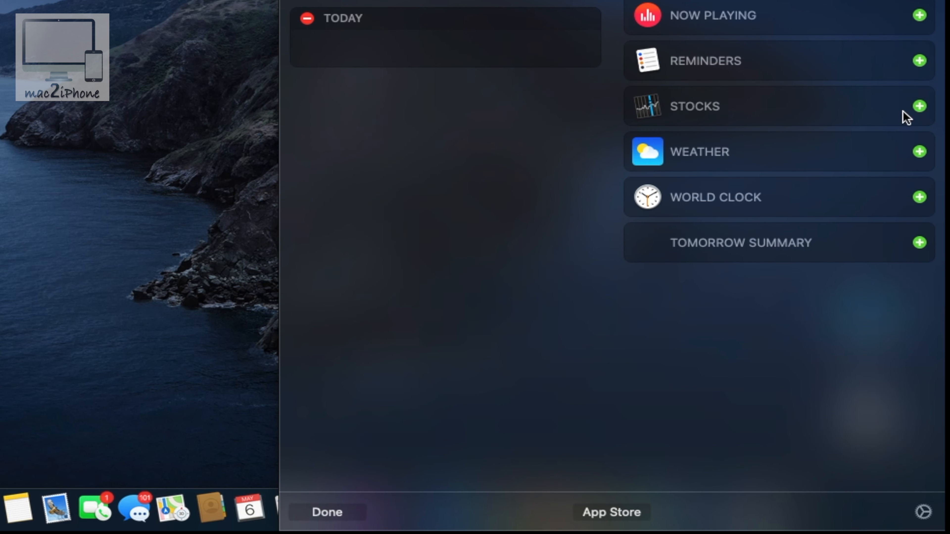
left_click(919, 106)
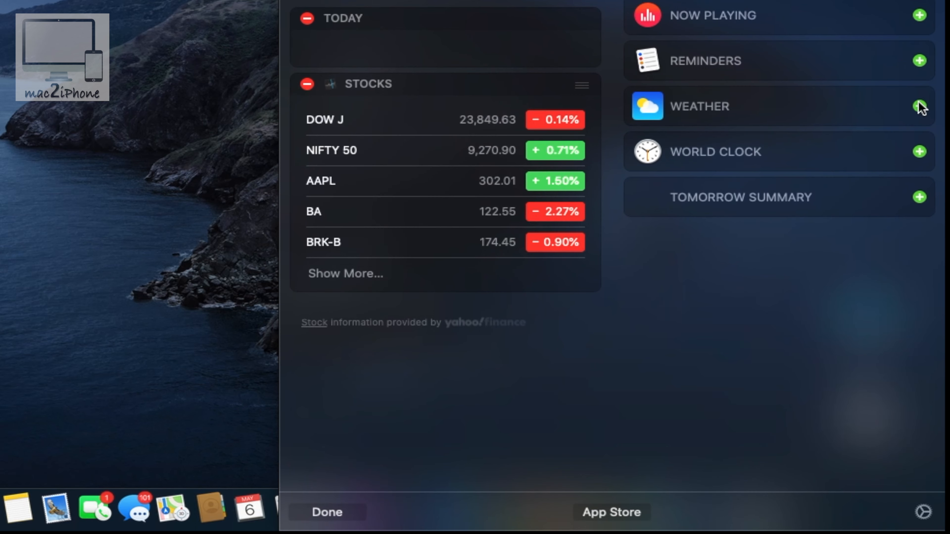
left_click(919, 105)
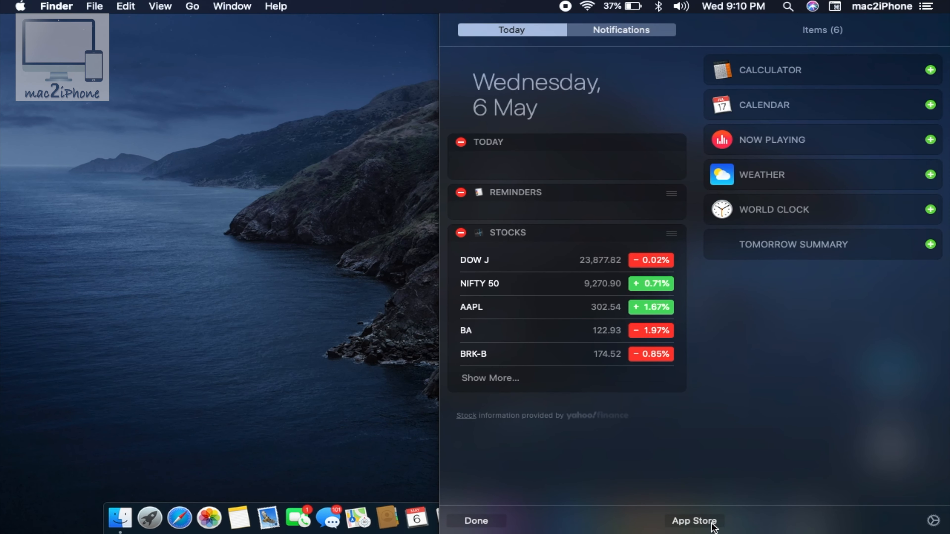
- From the App Store widgets page, install the Countdowns app while Battery Monitor downloads
left_click(694, 521)
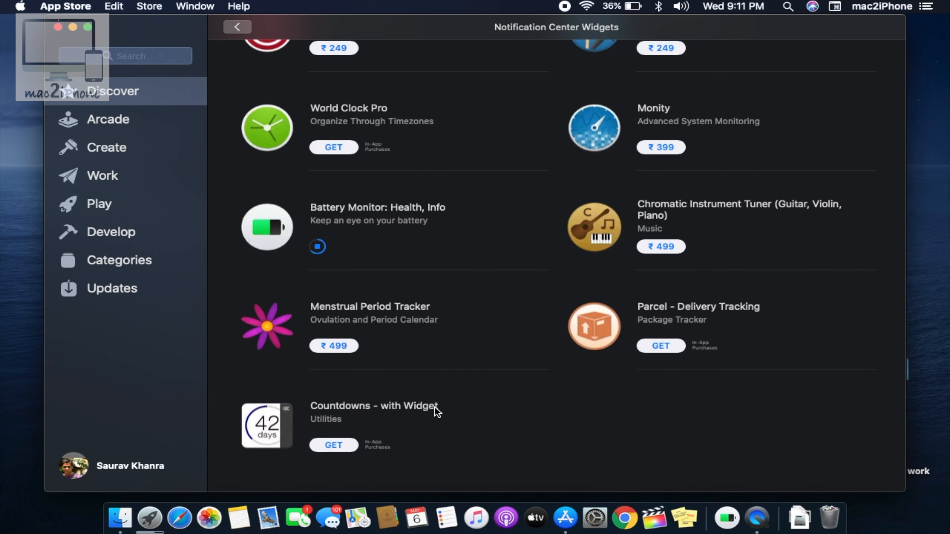
left_click(334, 445)
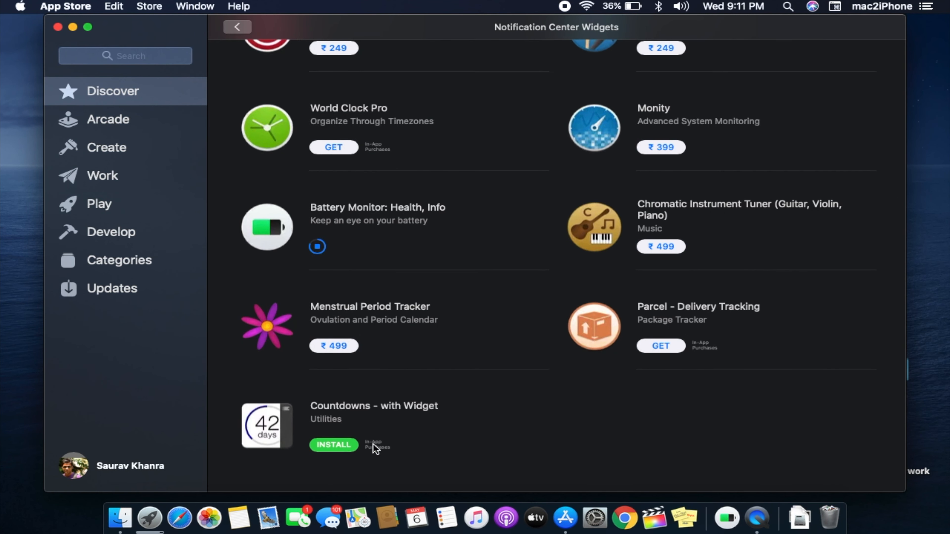
left_click(334, 445)
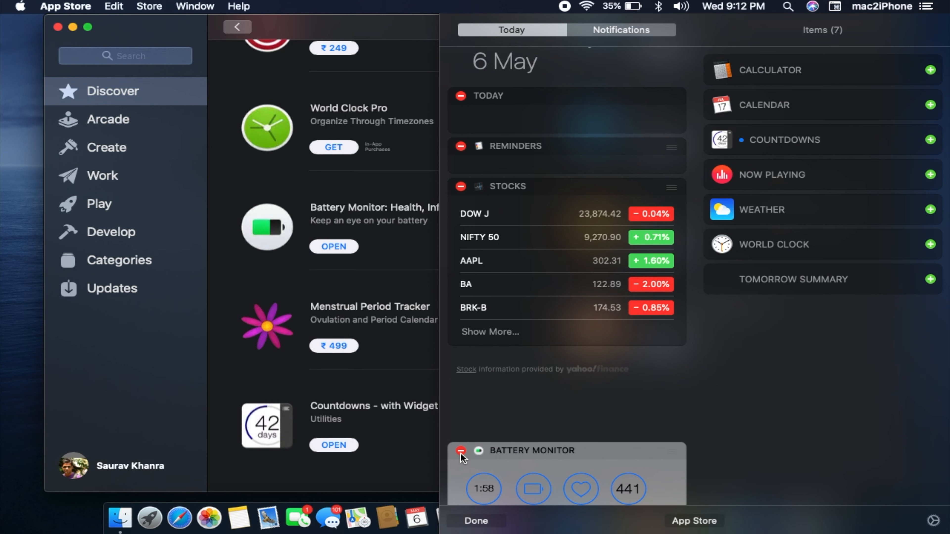
- Move Battery Monitor from the bottom to the top of Today, above Reminders and Stocks
left_click(460, 450)
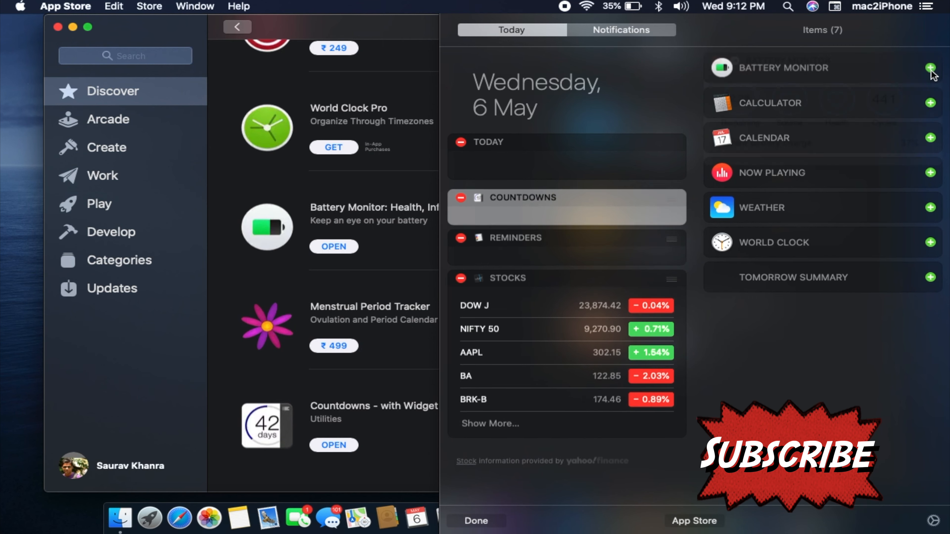
left_click(930, 69)
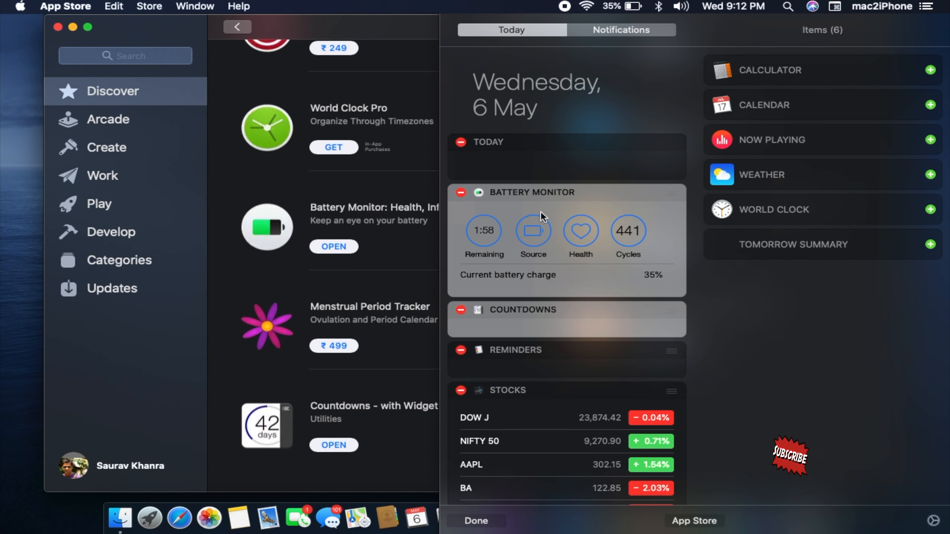